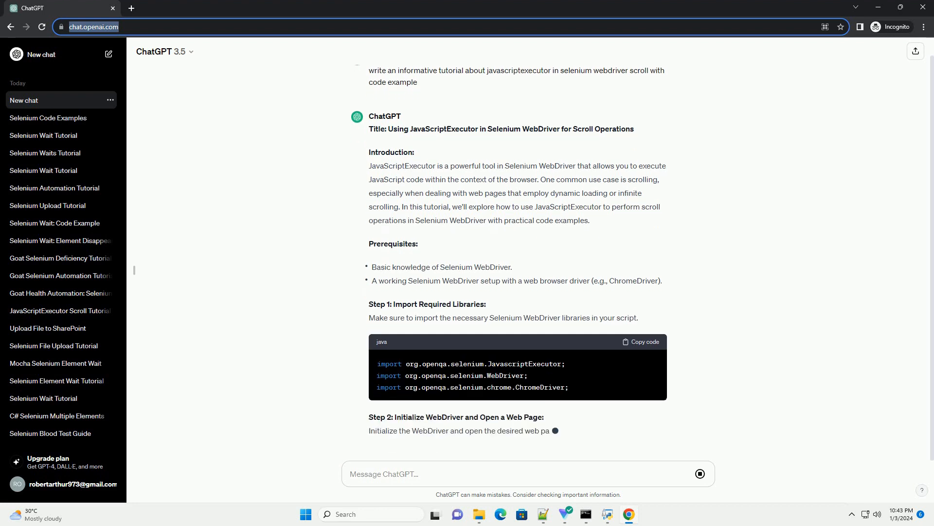
scroll(down, 3)
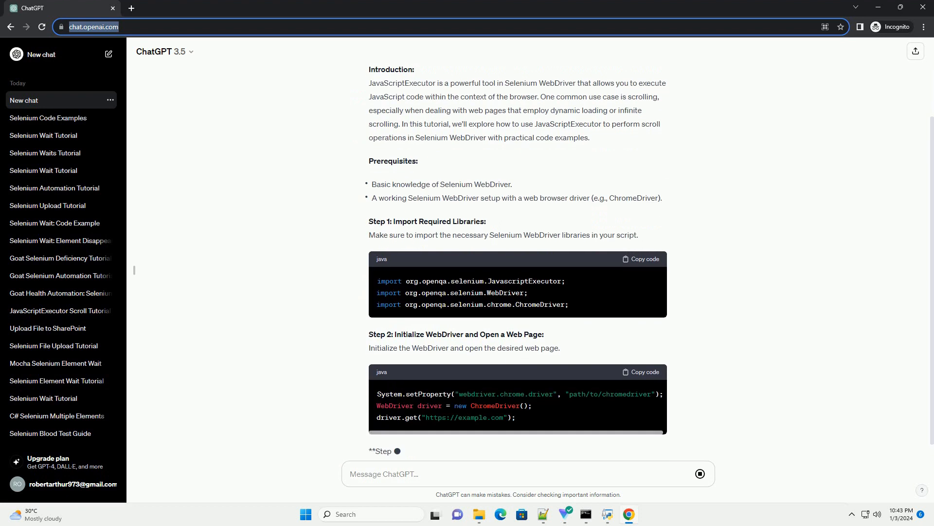
scroll(down, 3)
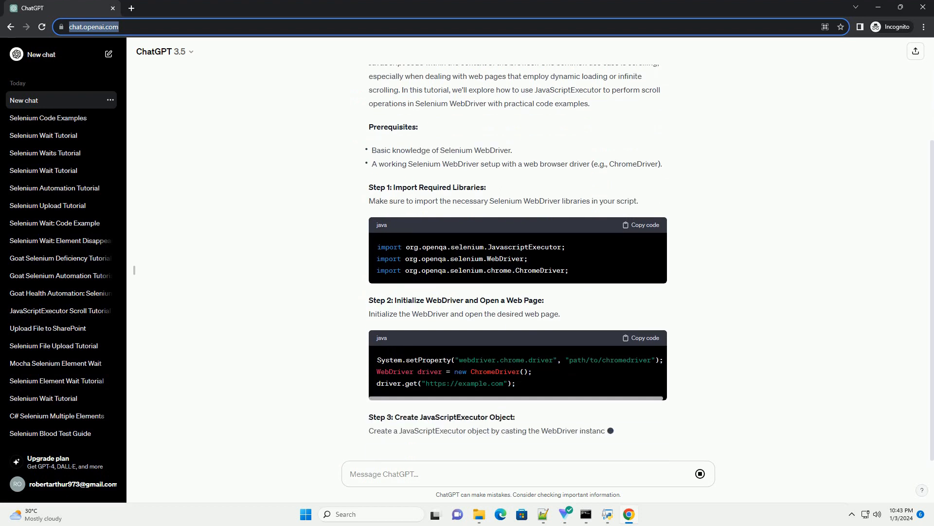
scroll(down, 3)
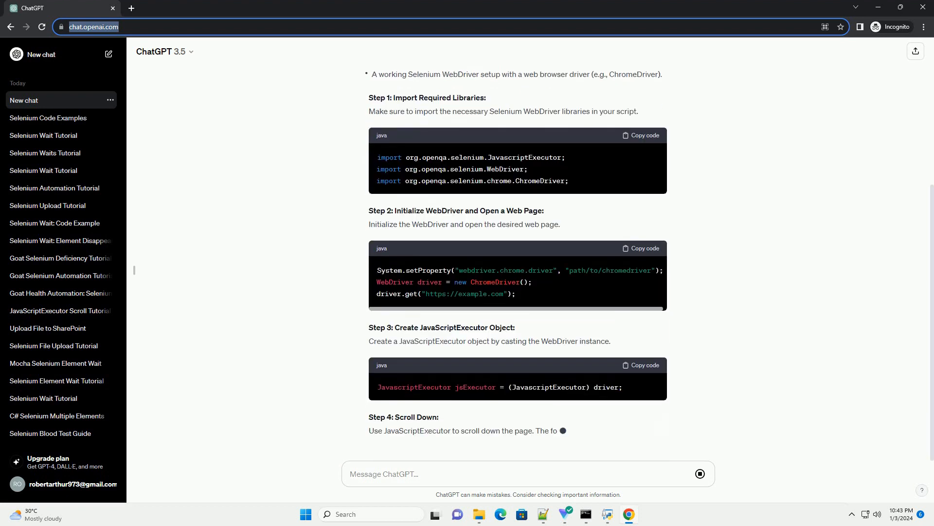
scroll(down, 3)
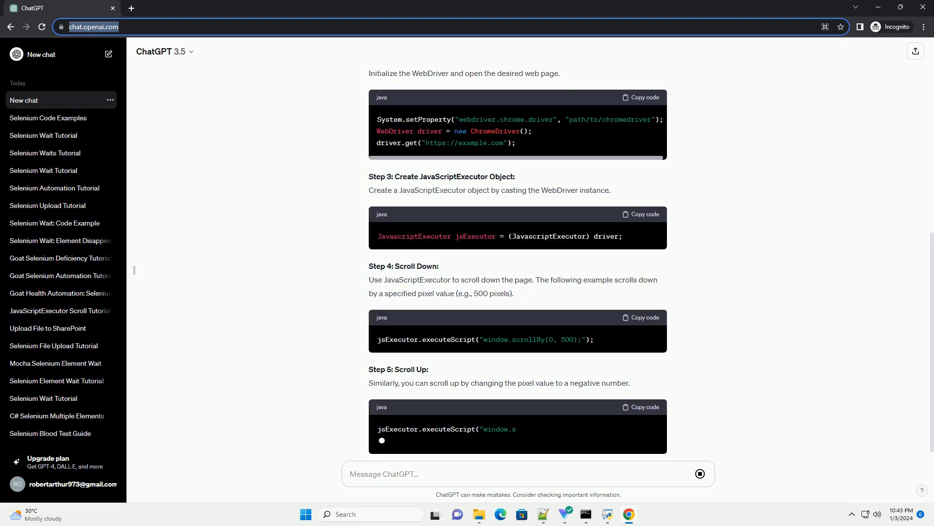
scroll(down, 3)
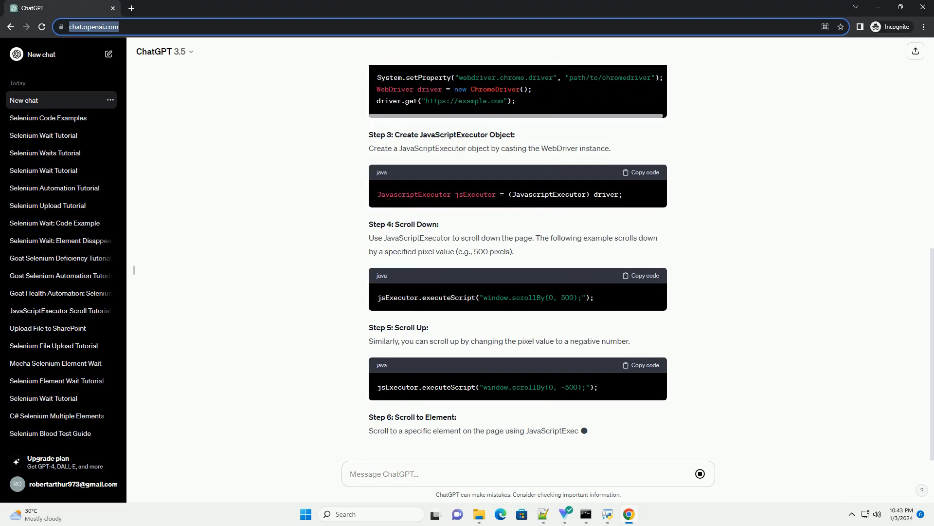
scroll(down, 3)
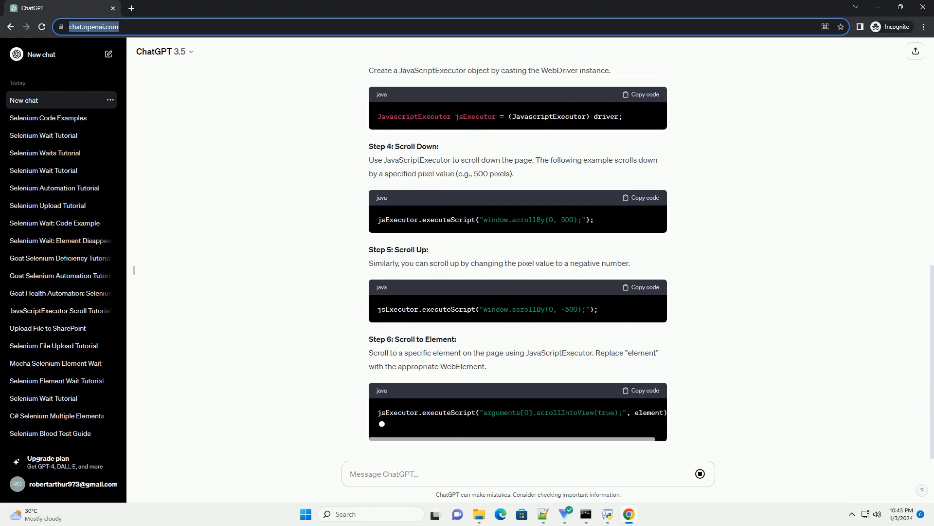
scroll(down, 3)
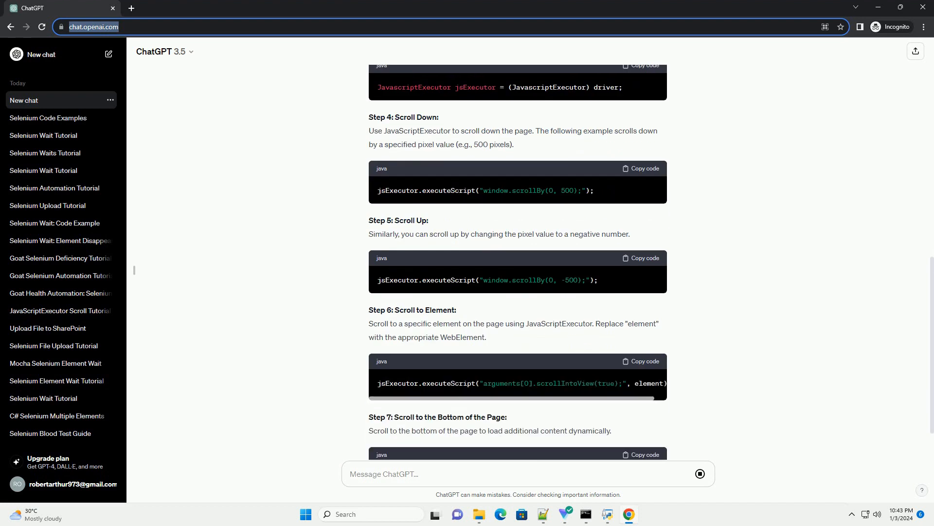
scroll(down, 3)
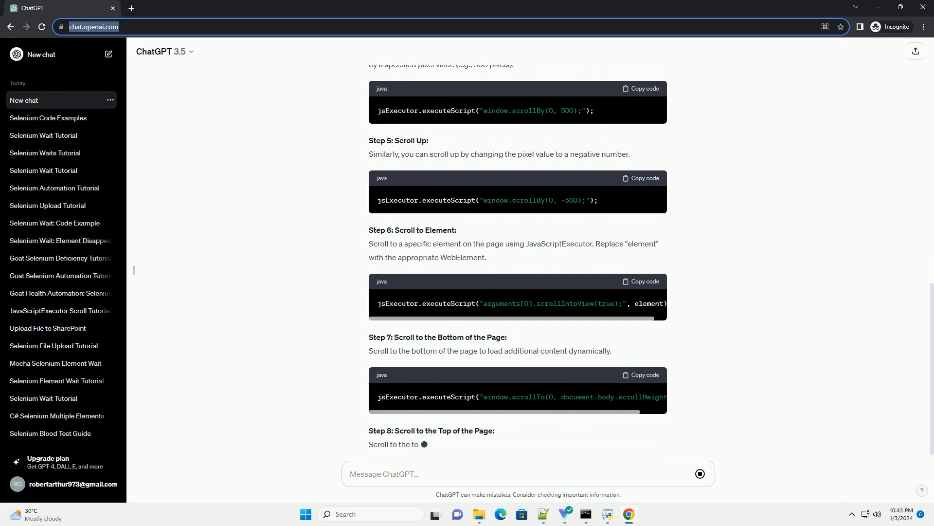
scroll(down, 3)
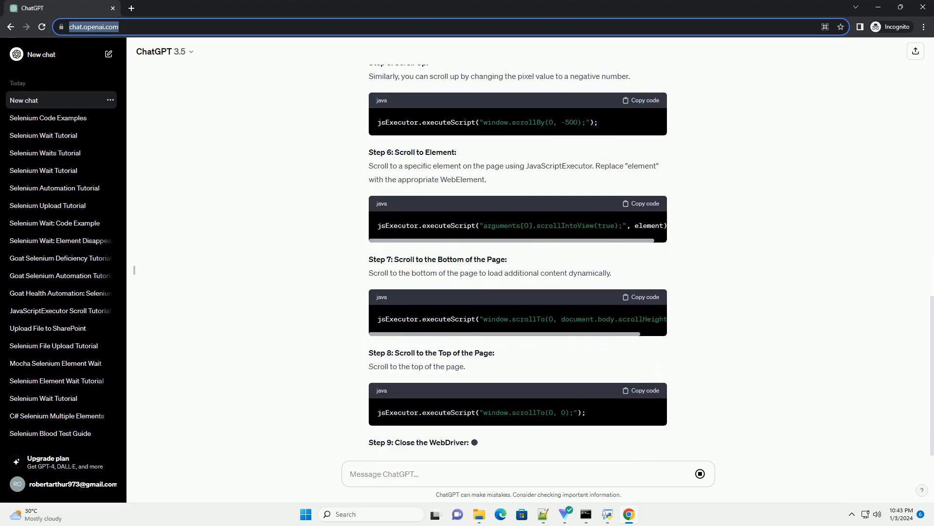